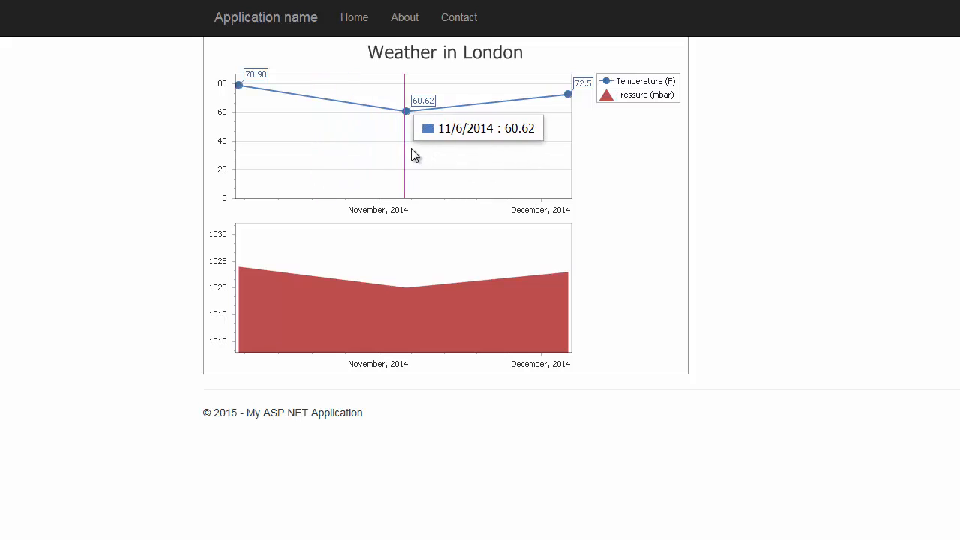
pyautogui.moveTo(240, 131)
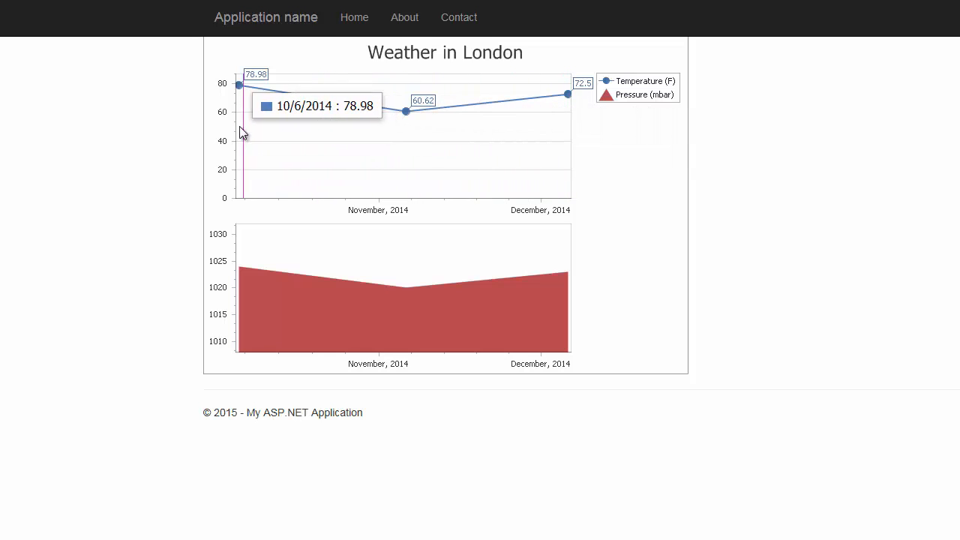
pyautogui.moveTo(534, 290)
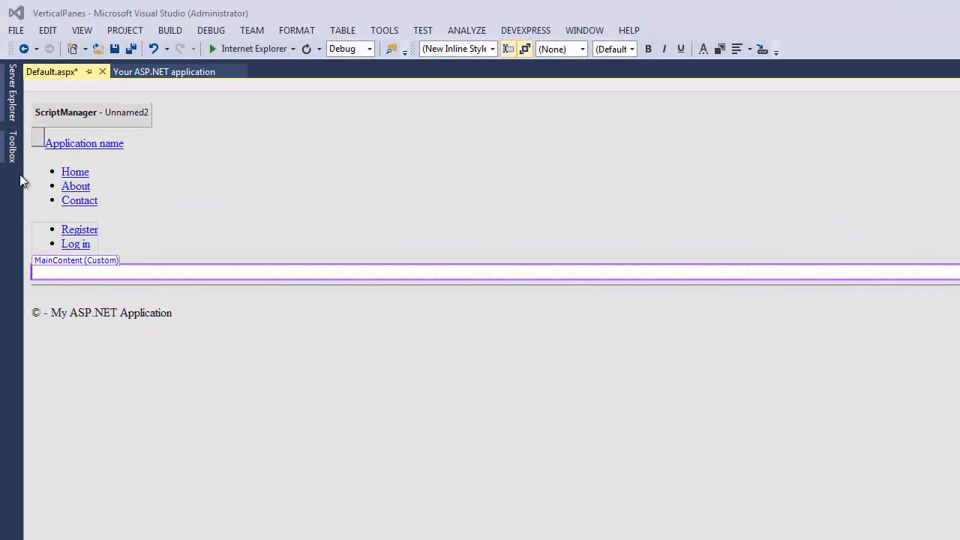
# Place a WebChartControl in MainContent, enlarge it, and launch the Chart Wizard
pyautogui.click(12, 146)
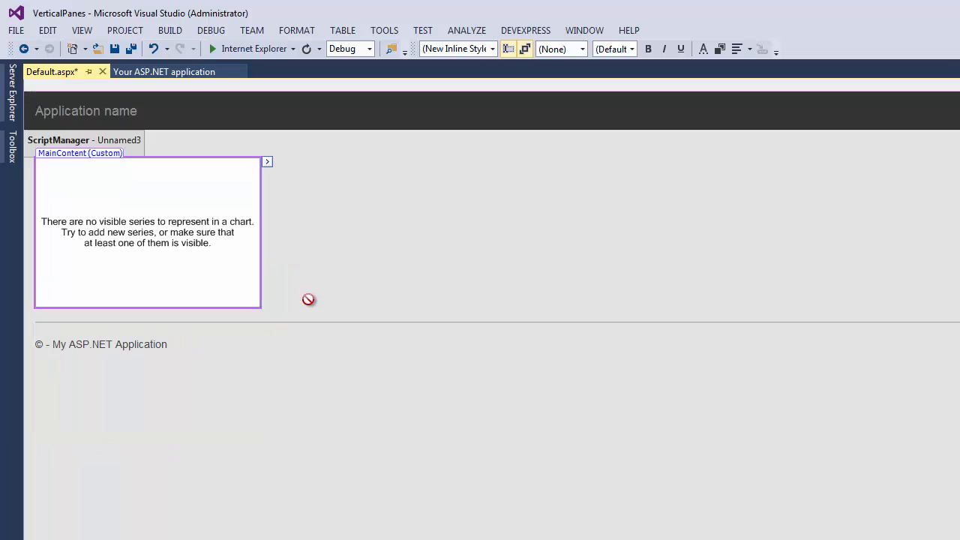
pyautogui.click(148, 232)
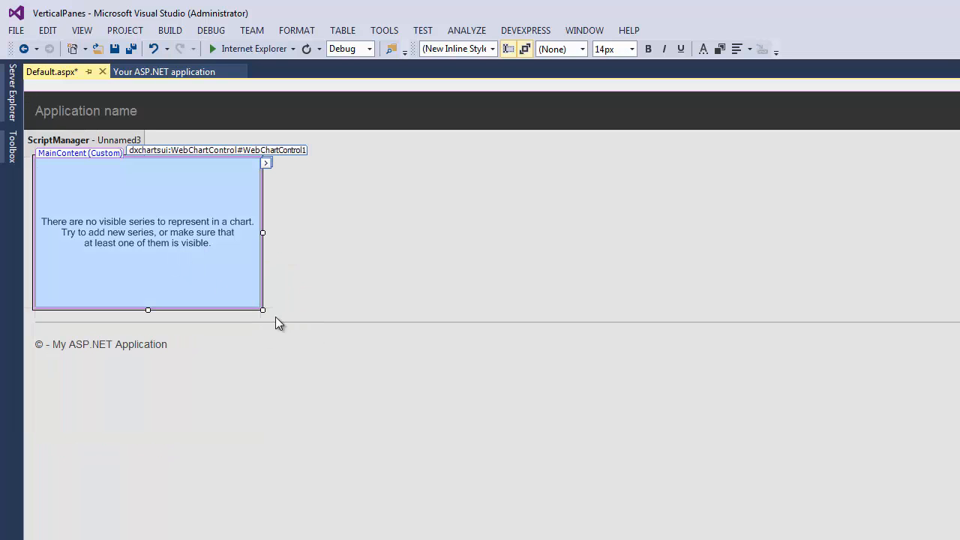
pyautogui.moveTo(263, 309); pyautogui.dragTo(523, 498)
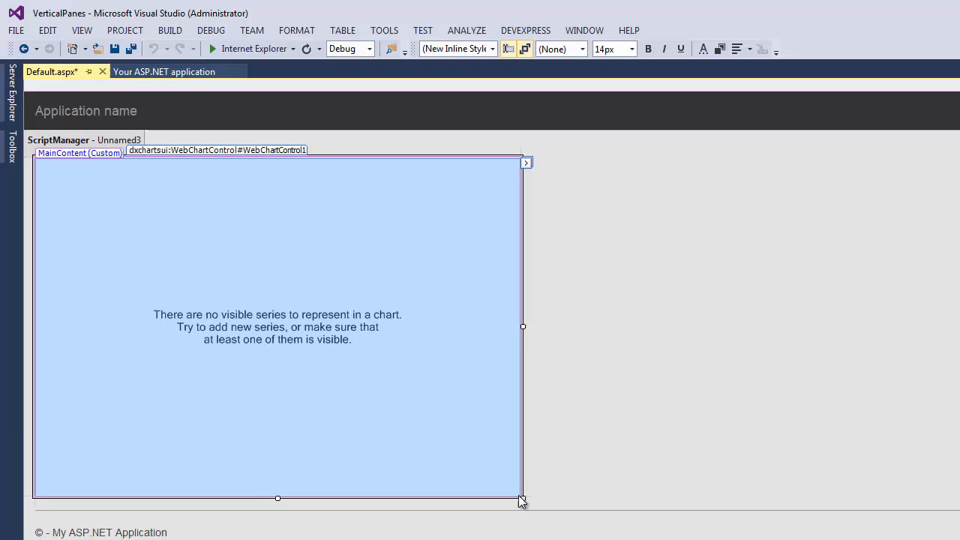
pyautogui.click(526, 163)
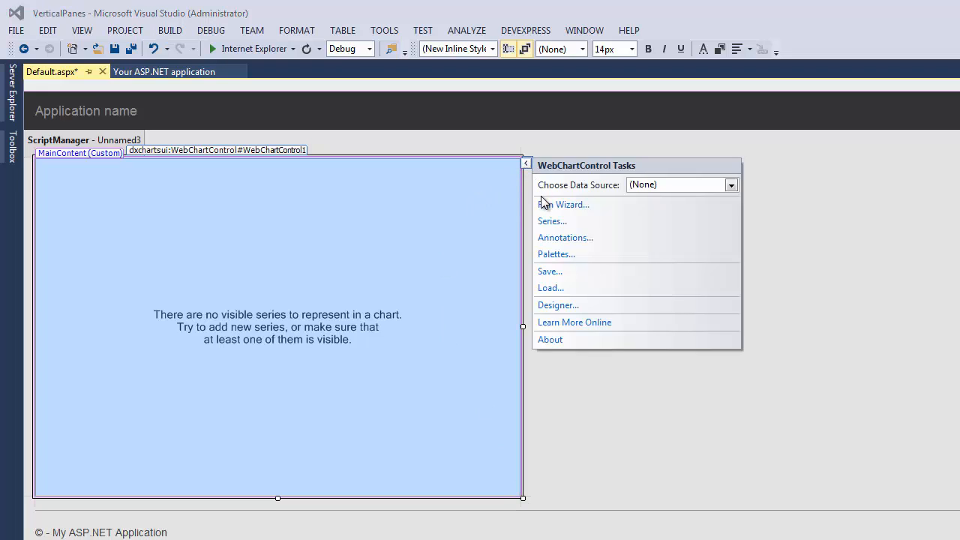
pyautogui.click(572, 204)
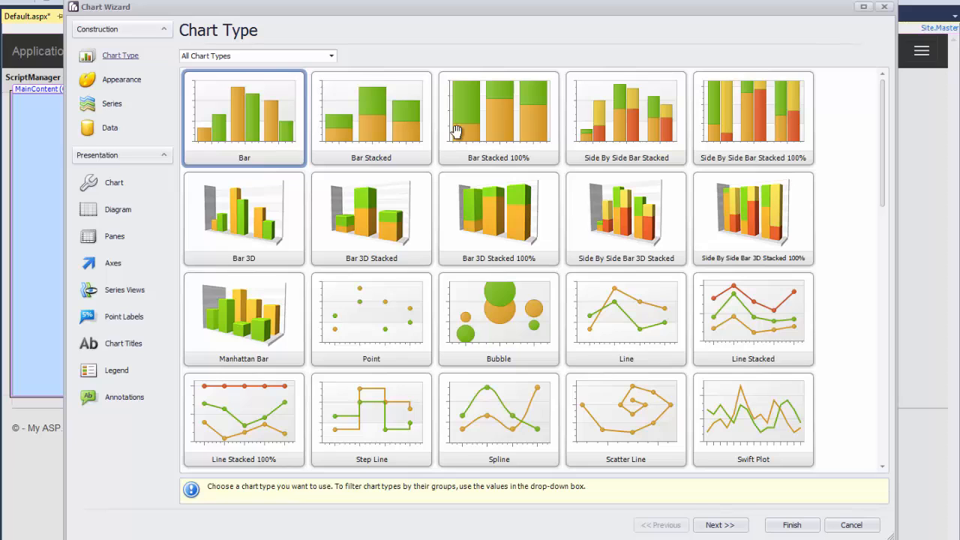
# Rename Series 1 to 'Temperature (F)' and set its view type to Line
pyautogui.click(112, 104)
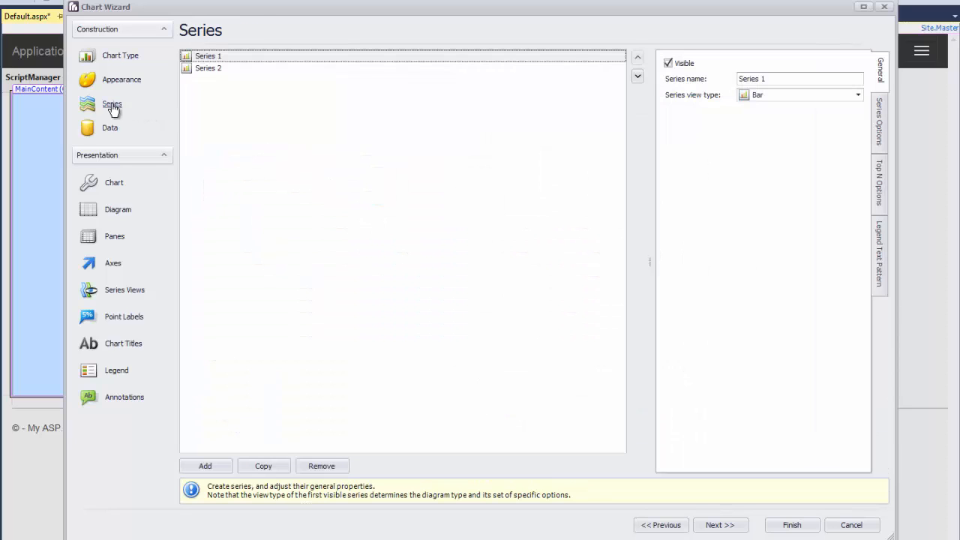
pyautogui.tripleClick(799, 79)
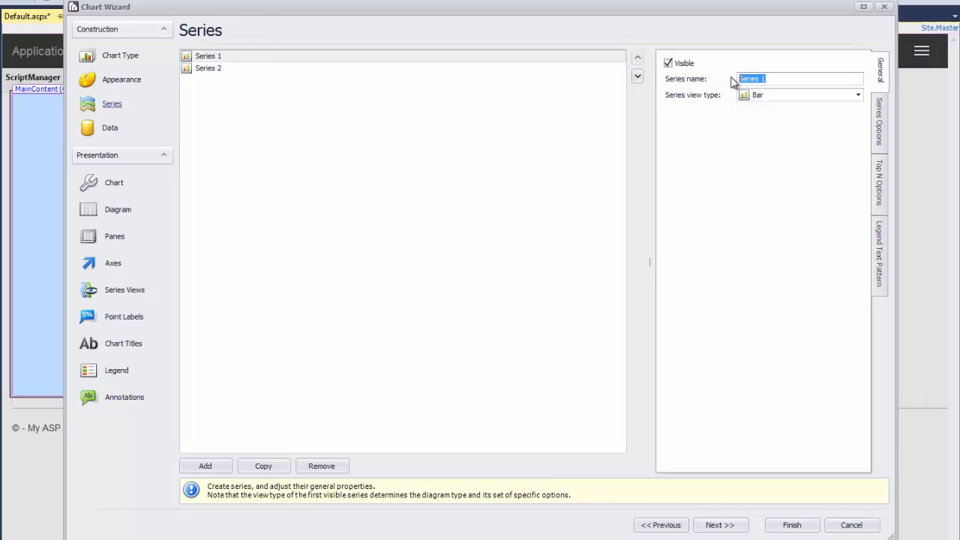
pyautogui.write('Temperature')
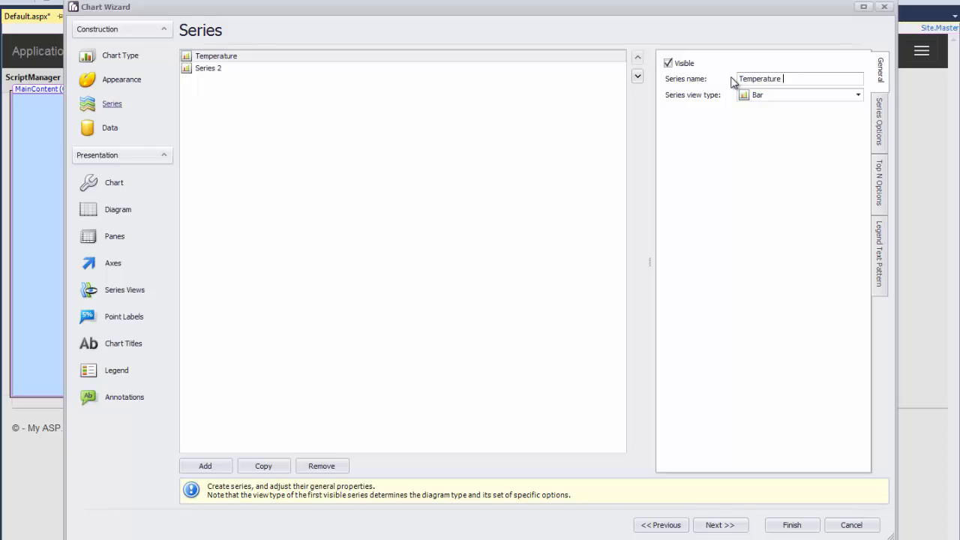
pyautogui.write('(F)')
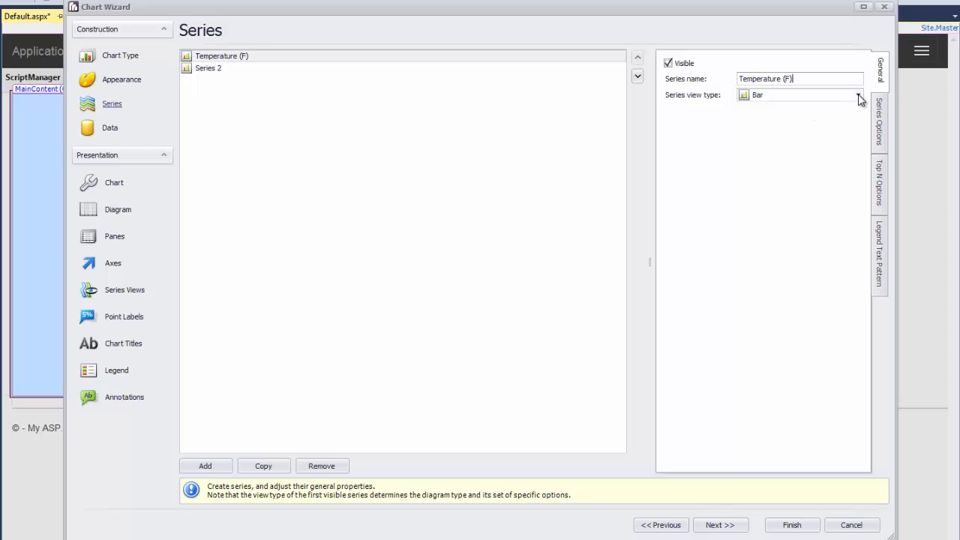
pyautogui.click(858, 94)
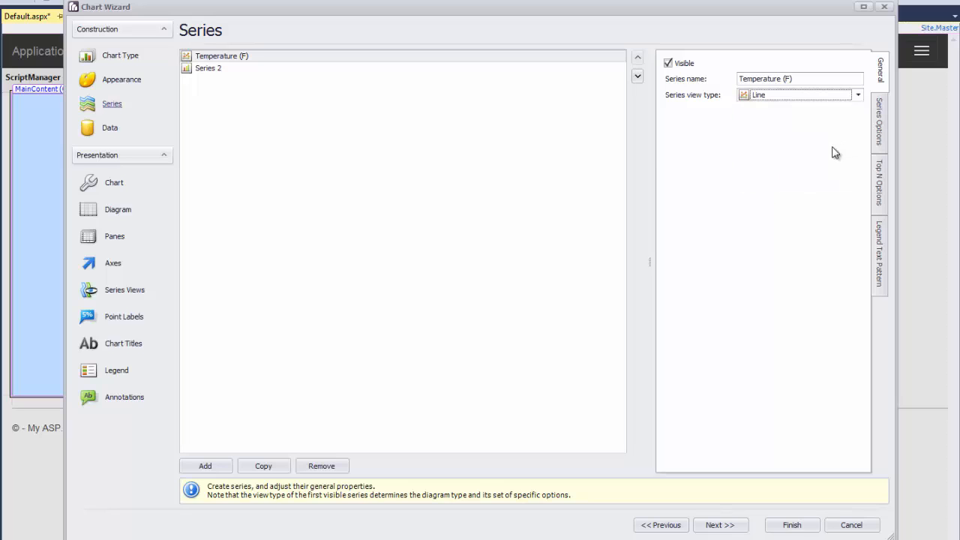
# Rename Series 2 to 'Pressure (mbar)' and set its view type to Area
pyautogui.click(208, 68)
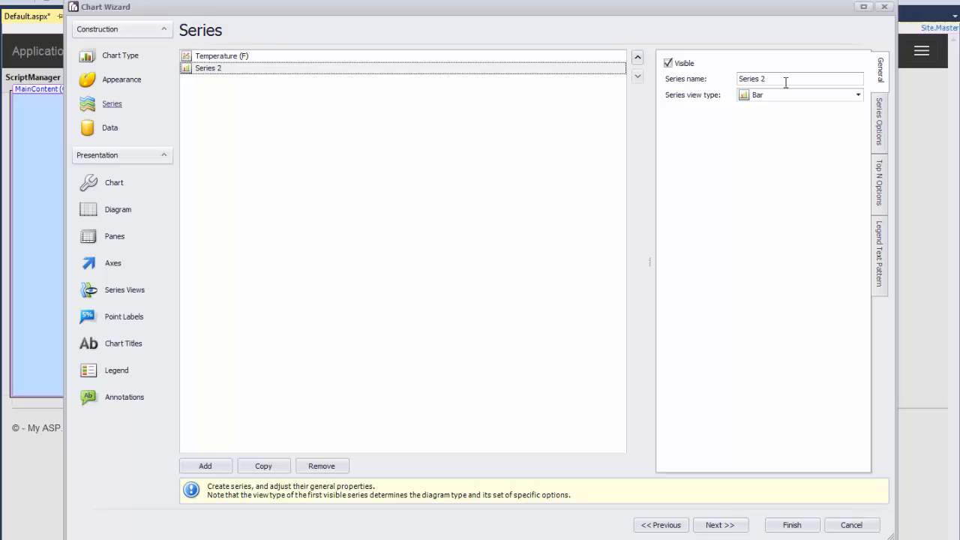
pyautogui.write('P')
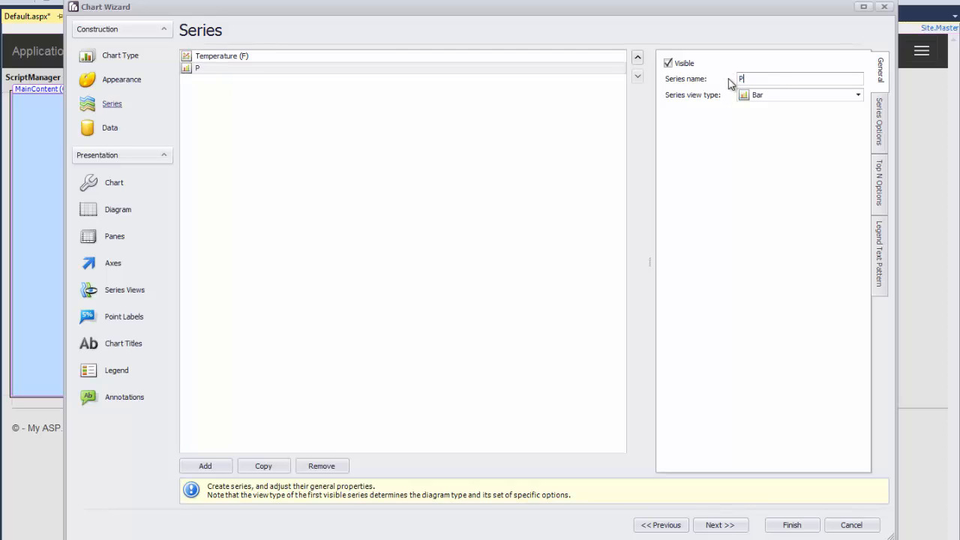
pyautogui.write('ressure (mbar)')
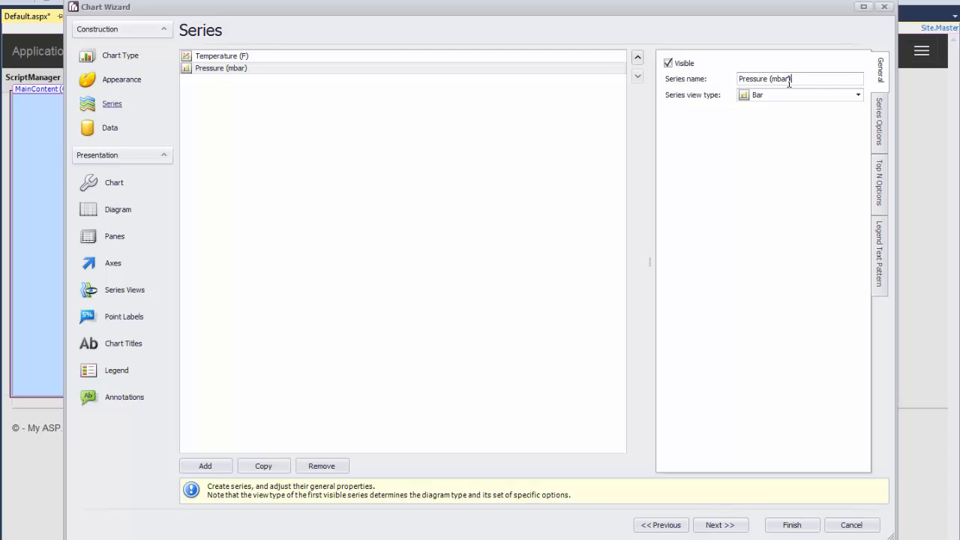
pyautogui.click(799, 94)
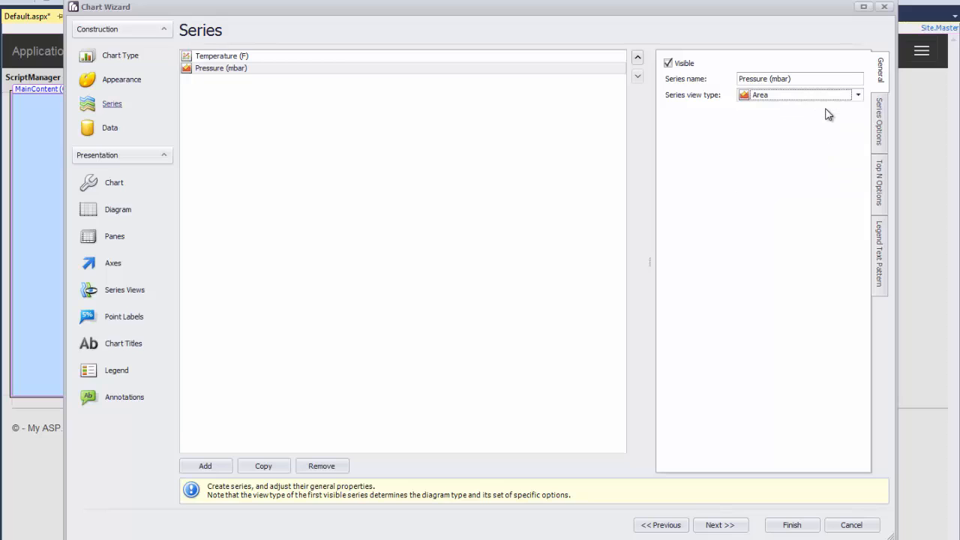
pyautogui.click(110, 127)
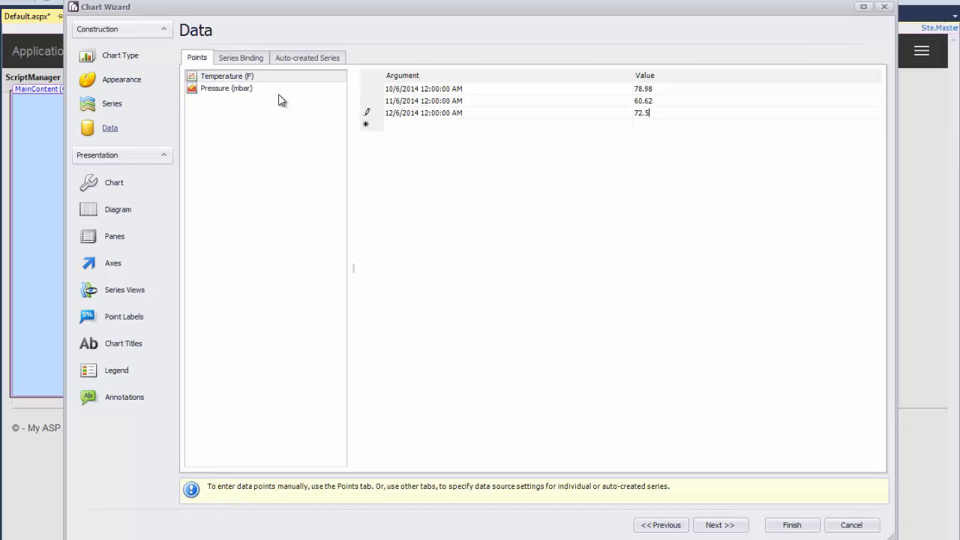
# Enter the dated Pressure (mbar) points 1024, 1020 and 1023
pyautogui.click(226, 87)
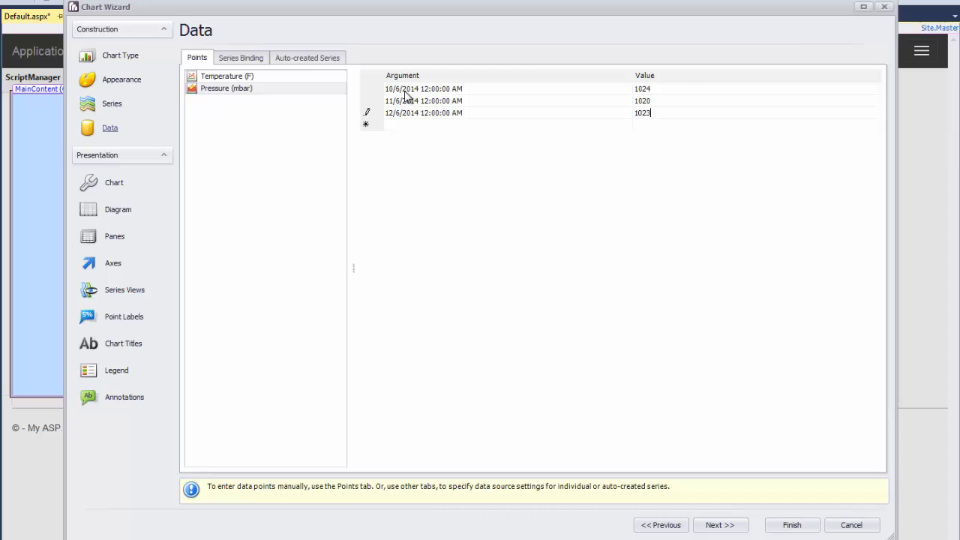
pyautogui.click(117, 210)
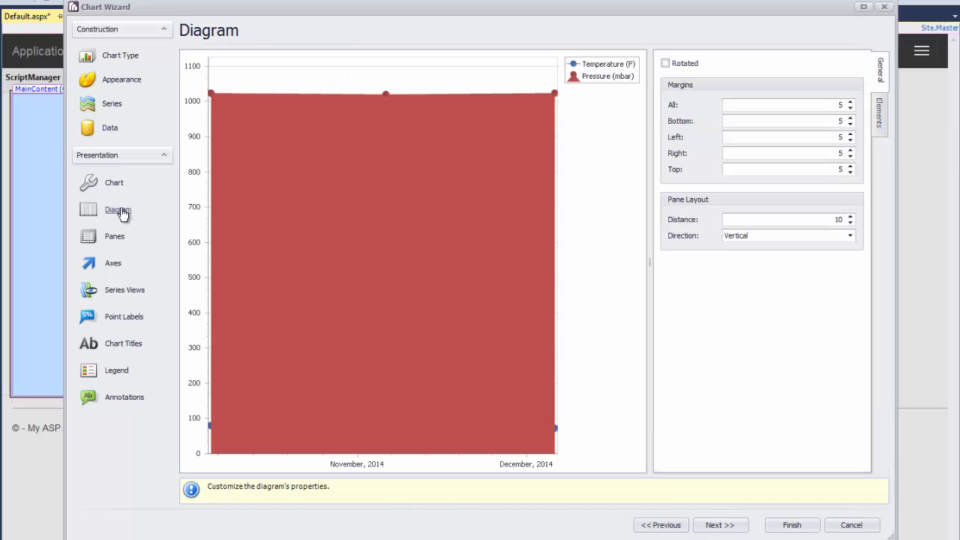
# Add a secondary Y-axis and a second pane, Pane 1, to the diagram
pyautogui.click(880, 113)
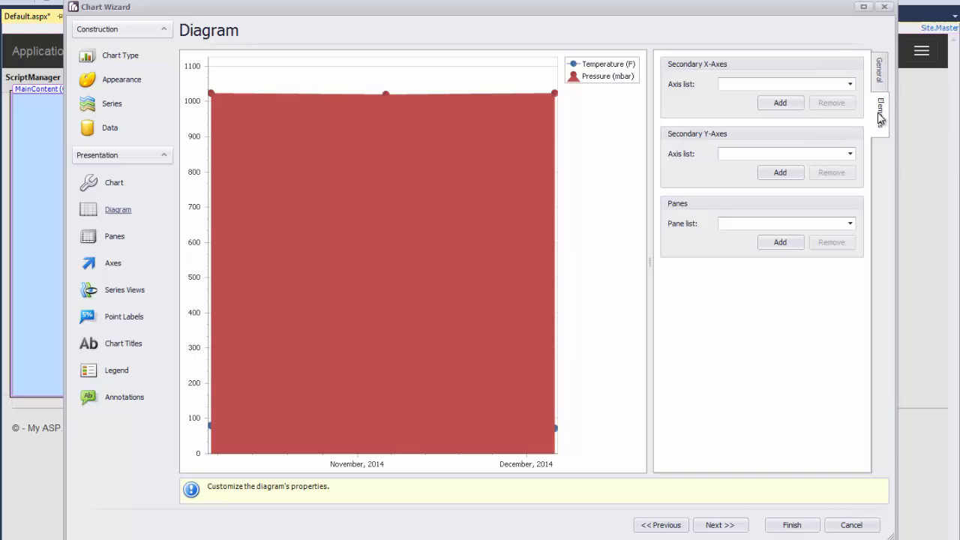
pyautogui.click(780, 172)
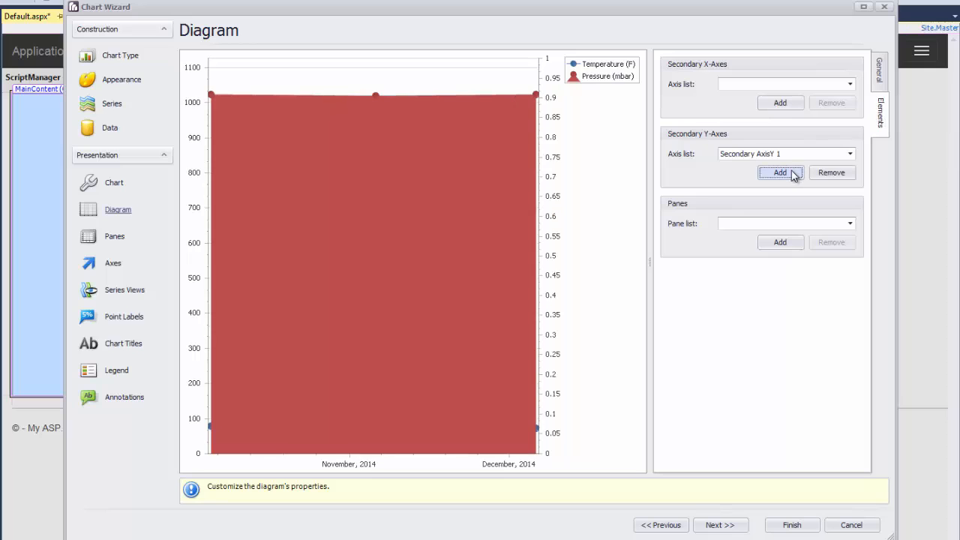
pyautogui.click(780, 241)
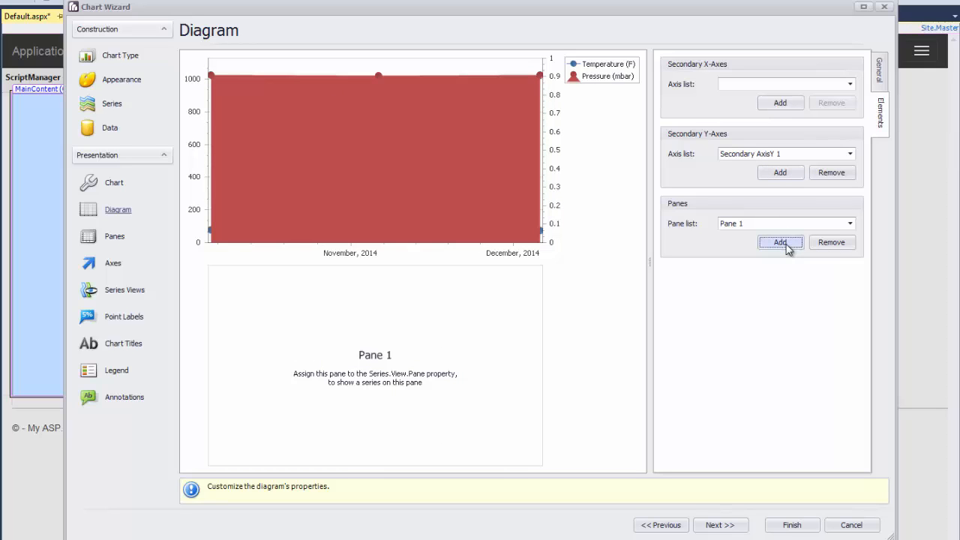
pyautogui.moveTo(185, 310)
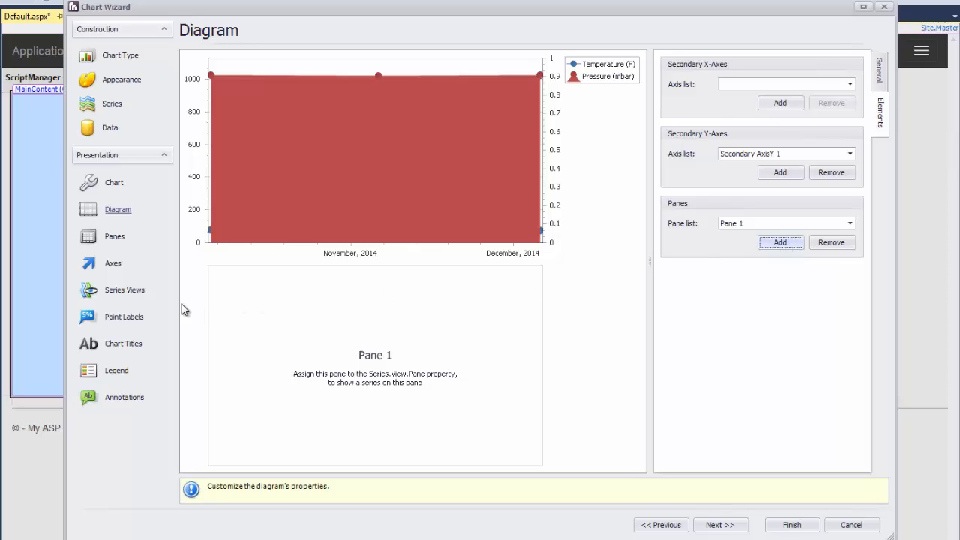
pyautogui.click(125, 291)
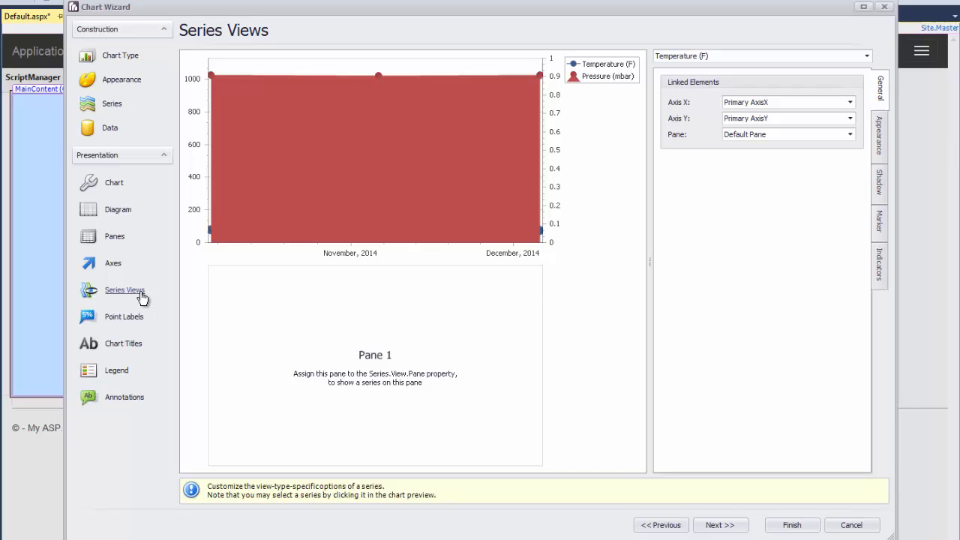
# Assign the Pressure (mbar) series to Secondary AxisY 1 and Pane 1
pyautogui.click(867, 55)
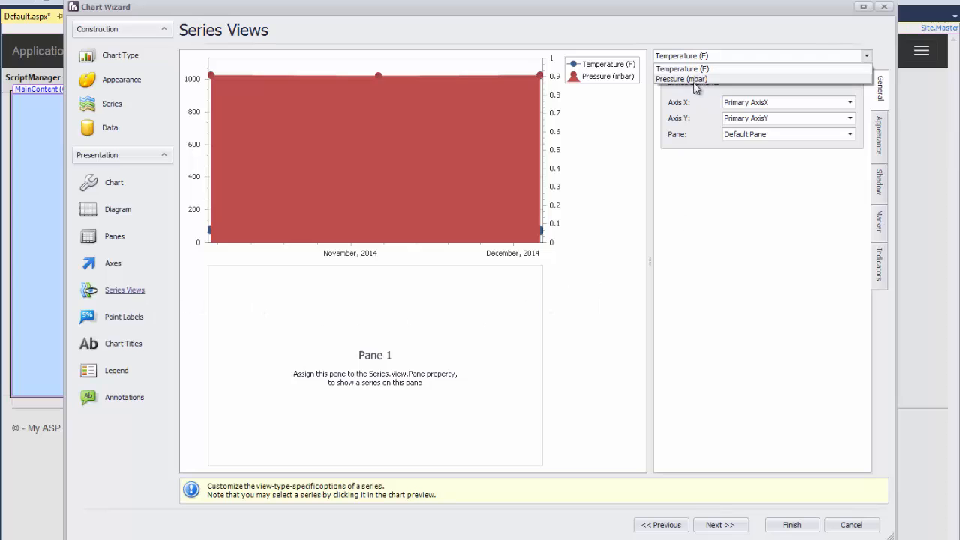
pyautogui.click(680, 78)
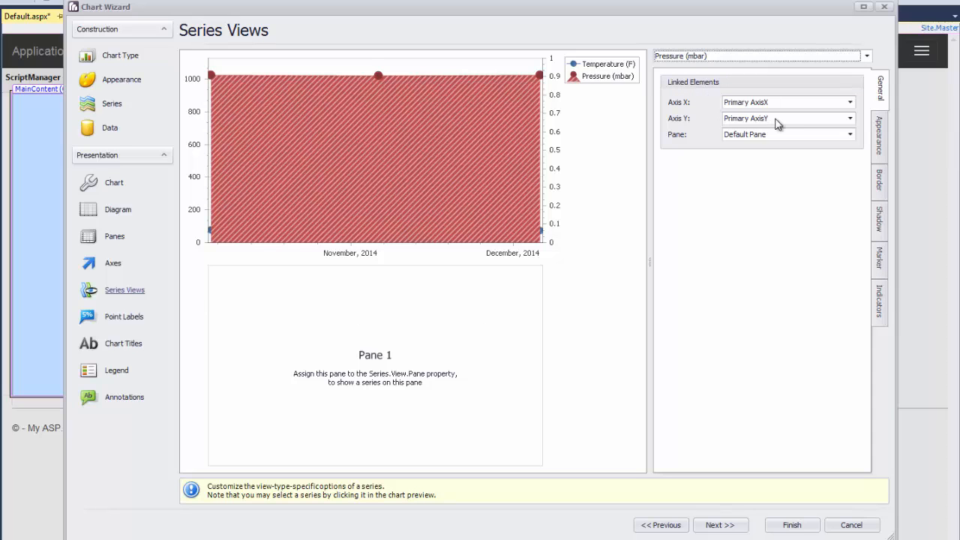
pyautogui.click(788, 117)
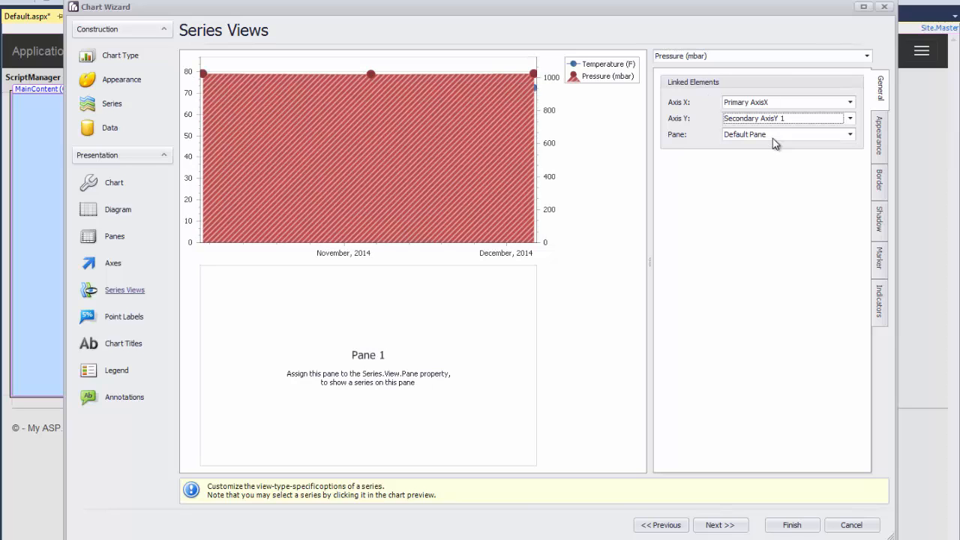
pyautogui.click(783, 134)
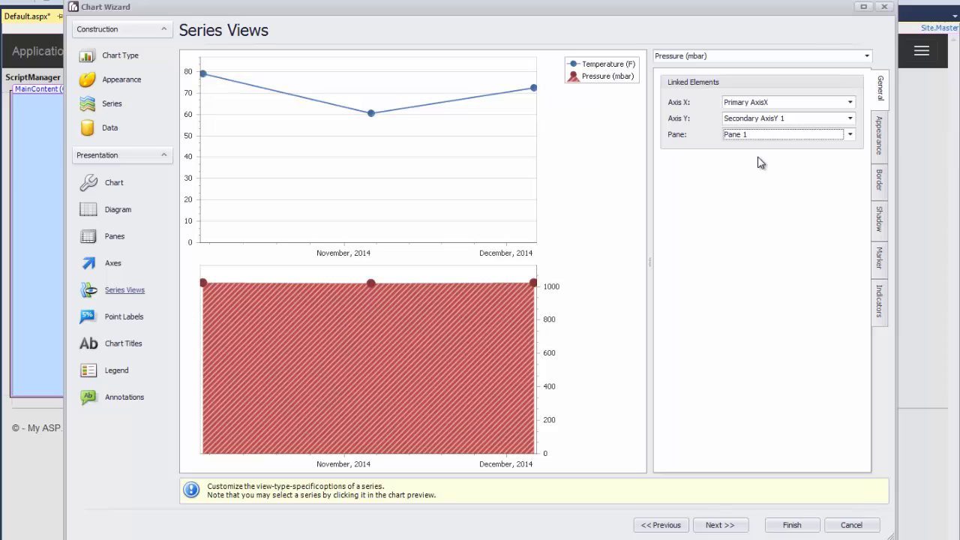
pyautogui.moveTo(112, 263)
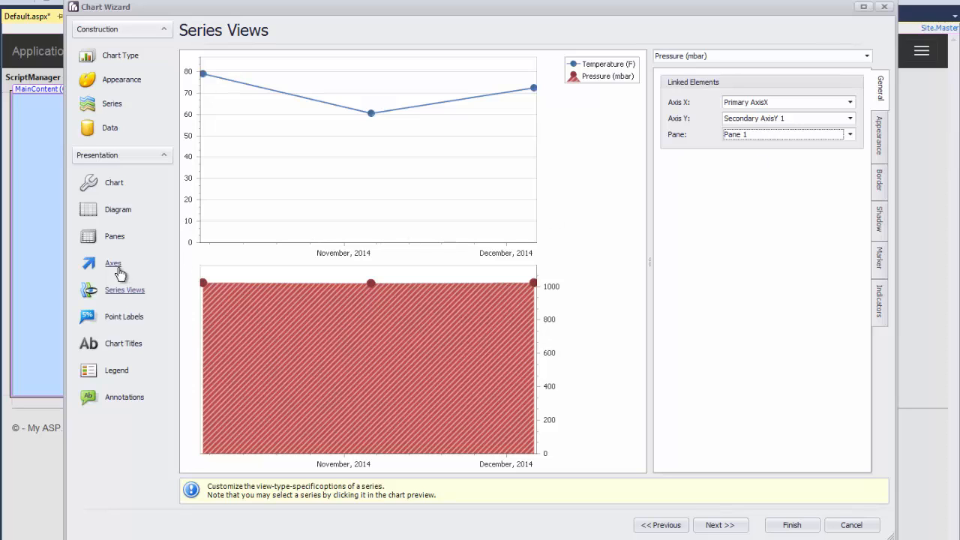
# Set the Secondary AxisY 1 alignment to Near
pyautogui.click(112, 264)
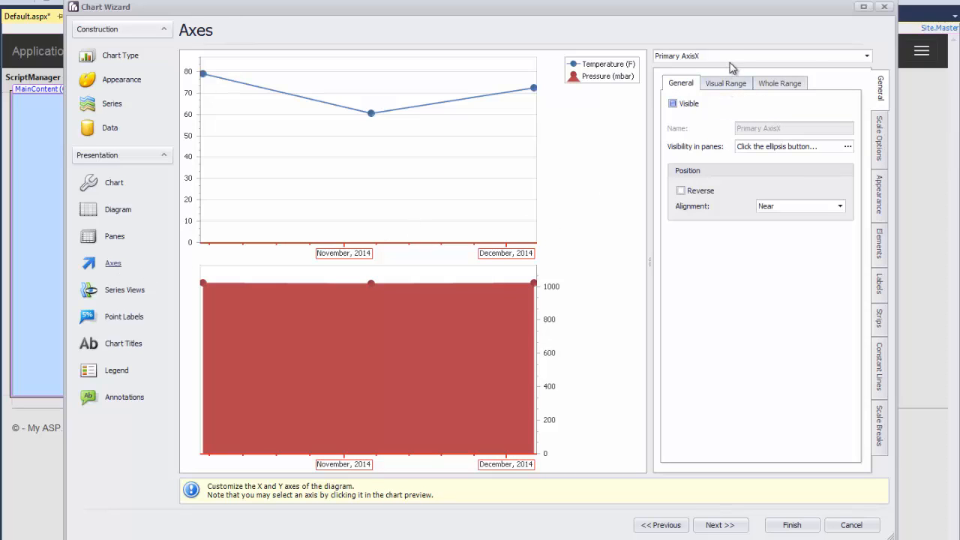
pyautogui.click(761, 56)
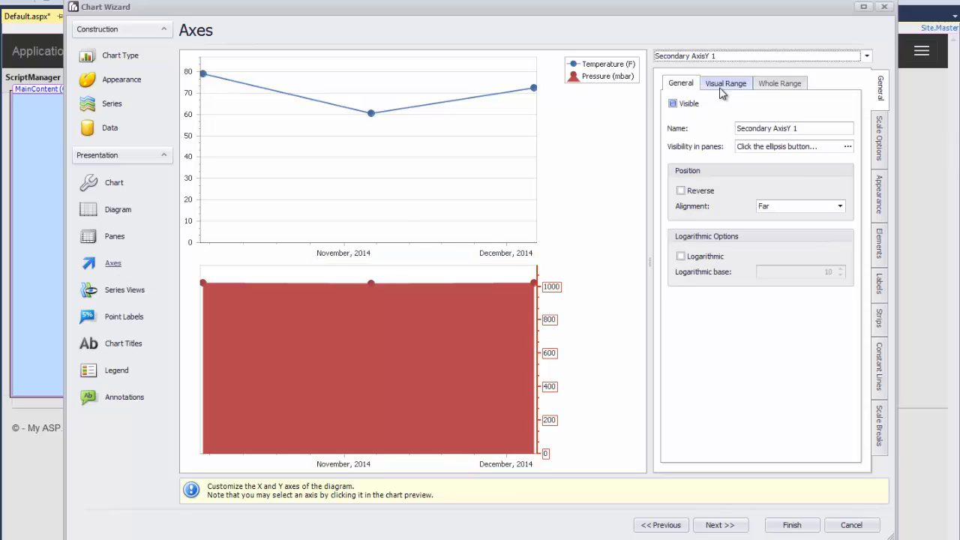
pyautogui.click(839, 206)
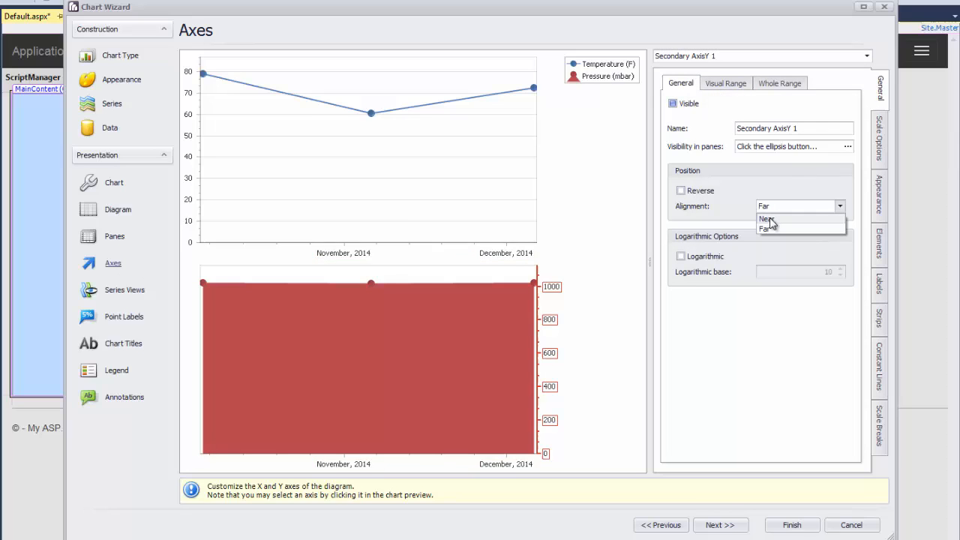
pyautogui.click(766, 219)
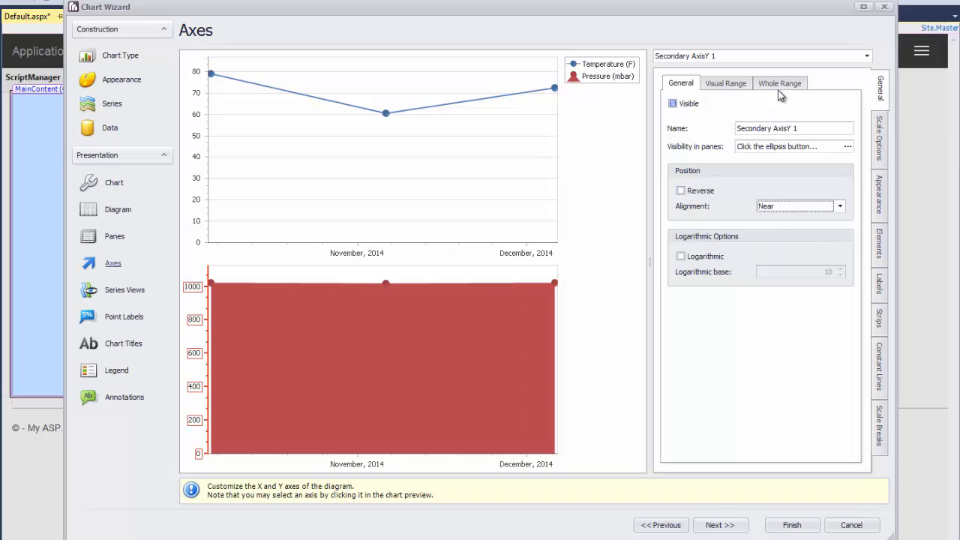
pyautogui.click(779, 83)
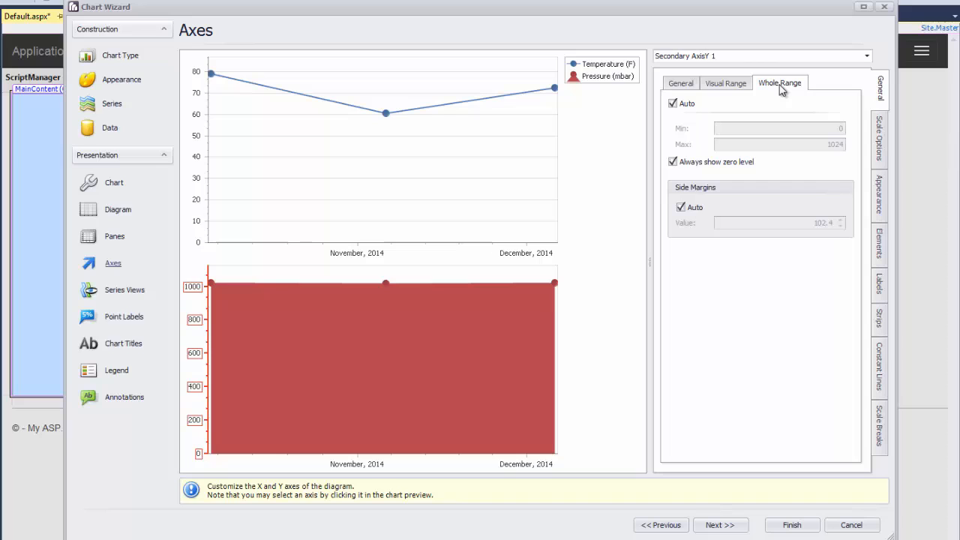
# Disable the automatic range and fix the pressure axis at Min 1010, Max 1030
pyautogui.click(673, 104)
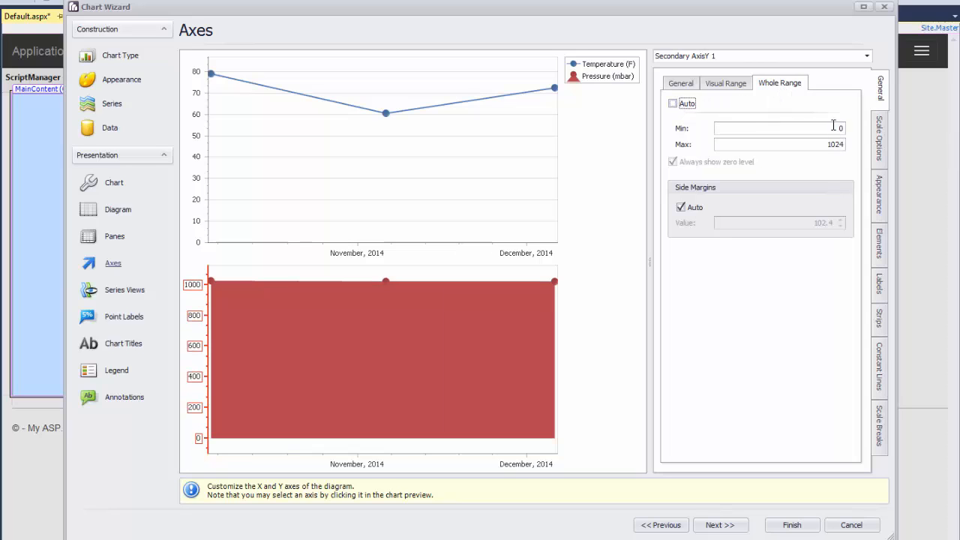
pyautogui.write('1010')
pyautogui.click(779, 144)
pyautogui.write('1030')
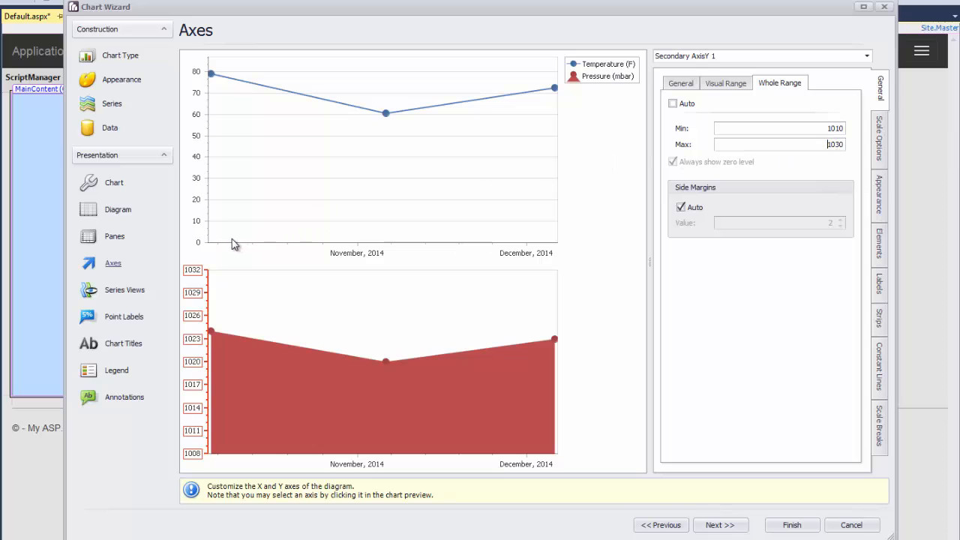
pyautogui.click(124, 316)
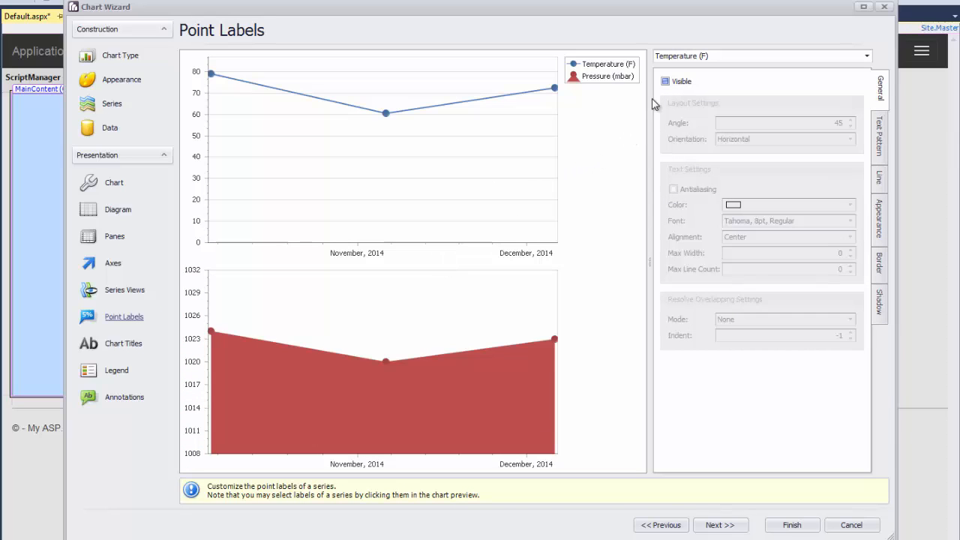
# Make the Temperature (F) point labels visible, showing 78.98, 60.62 and 72.5
pyautogui.click(663, 81)
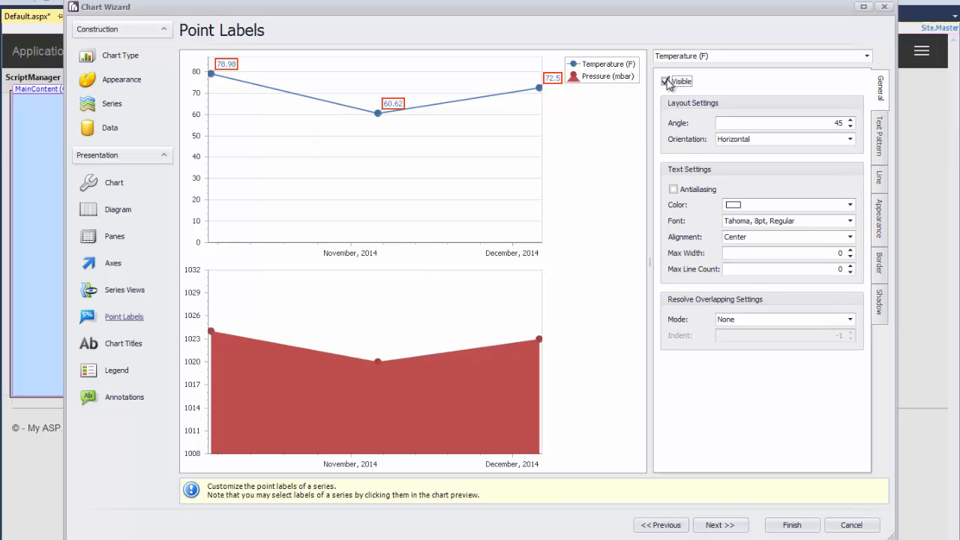
pyautogui.click(665, 81)
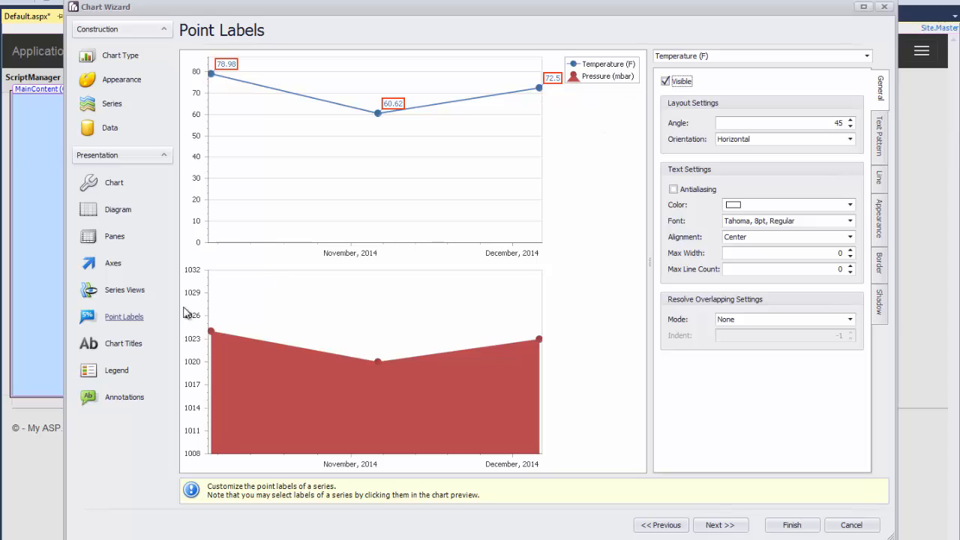
pyautogui.click(124, 290)
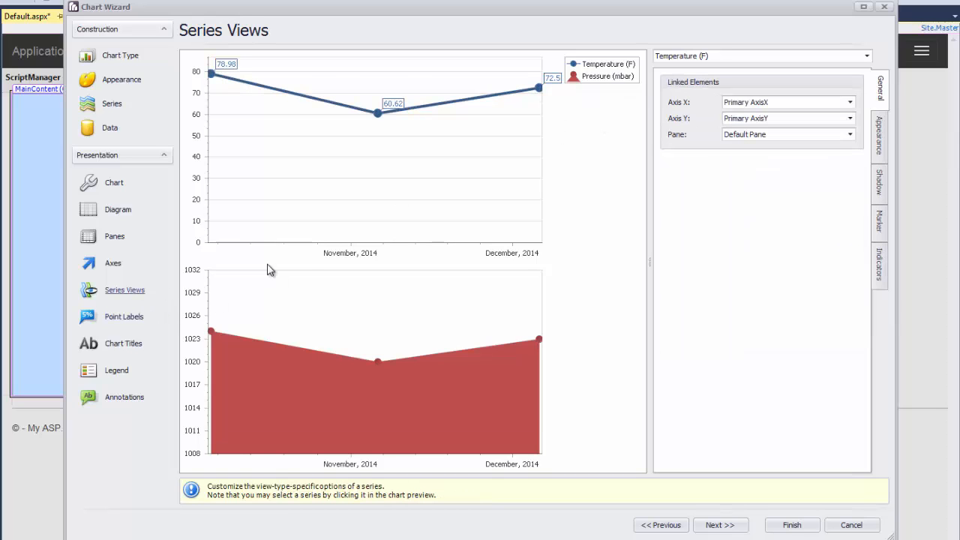
# Hide the point markers on the Pressure (mbar) area series
pyautogui.click(866, 56)
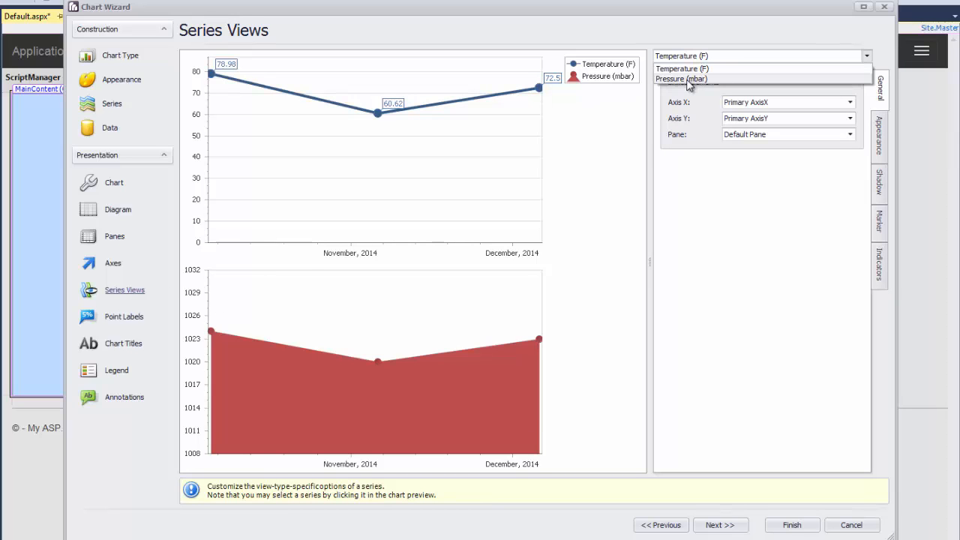
pyautogui.click(680, 78)
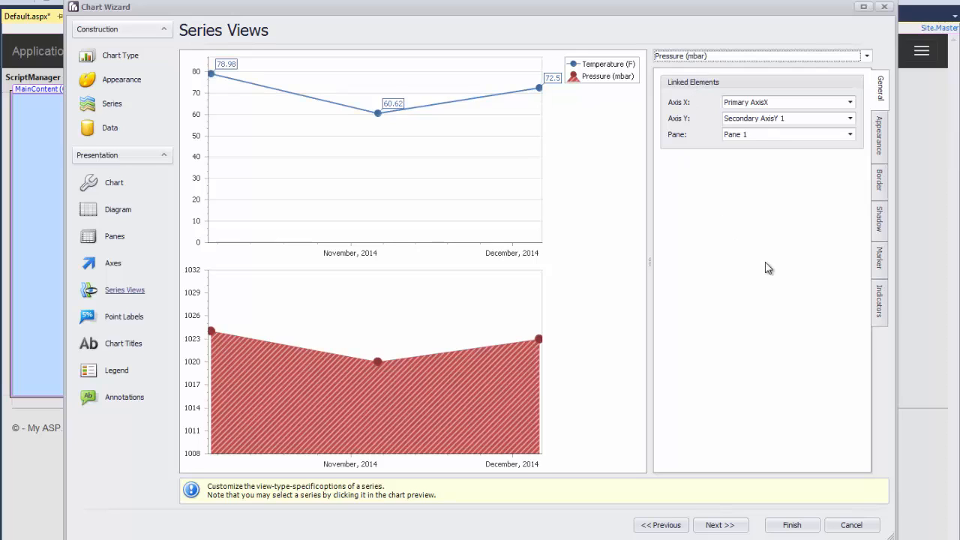
pyautogui.click(879, 257)
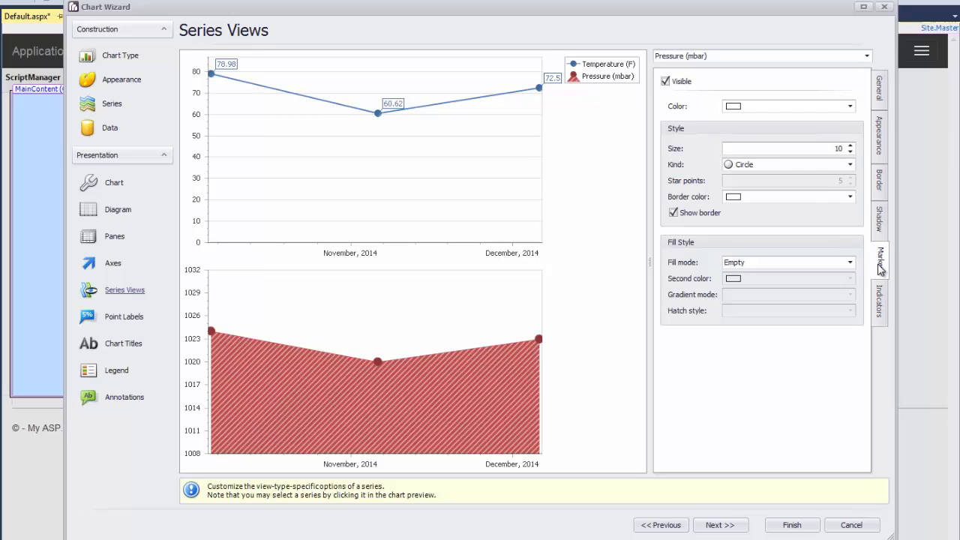
pyautogui.click(665, 81)
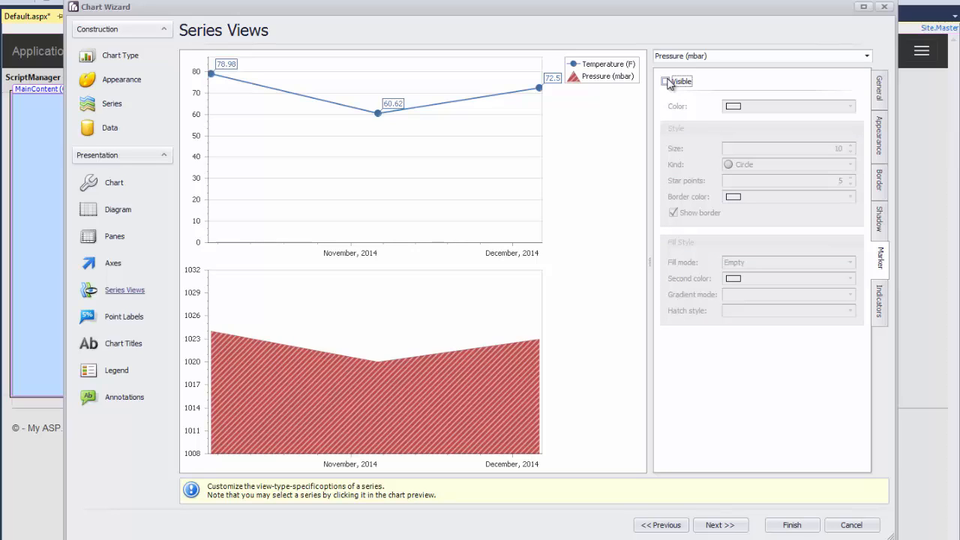
pyautogui.click(665, 81)
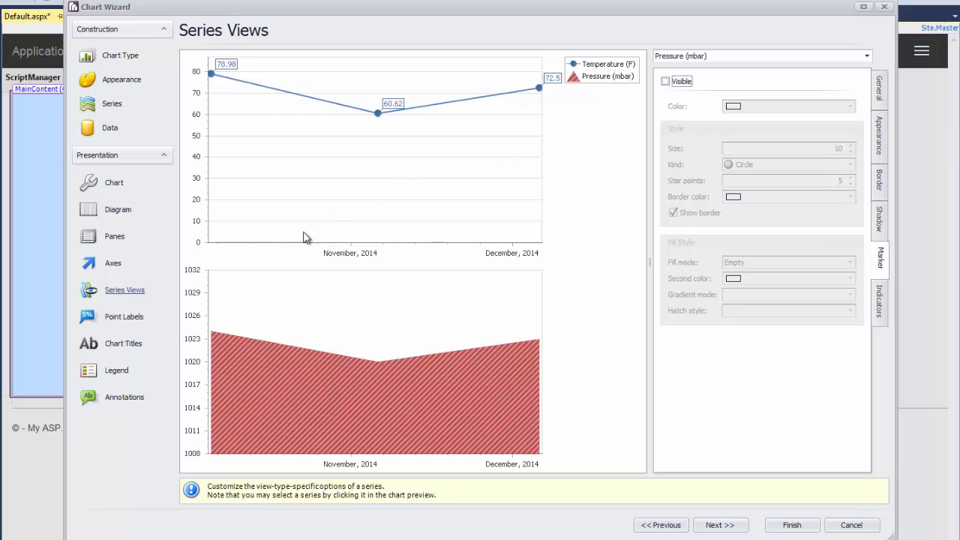
pyautogui.click(121, 343)
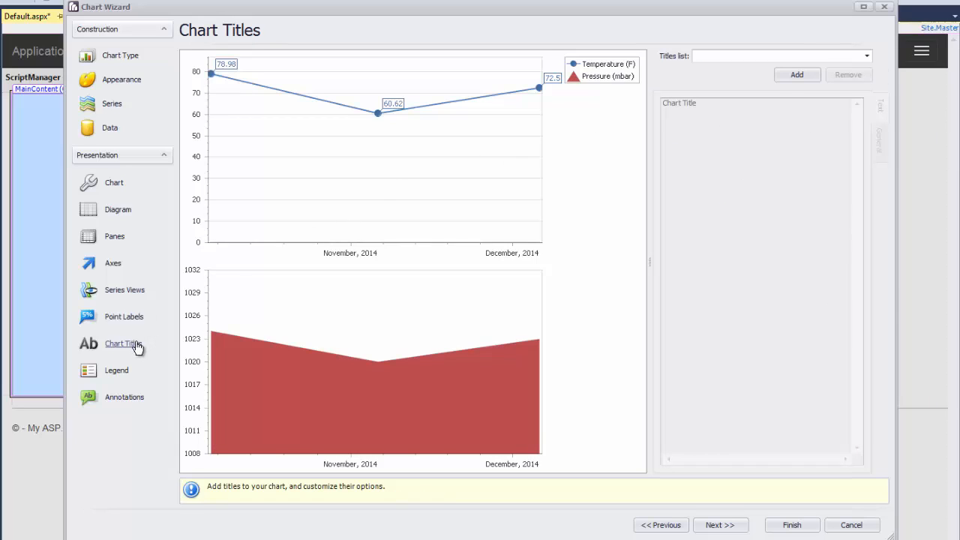
# Add the chart title 'Weather in London' and finish the wizard
pyautogui.click(796, 75)
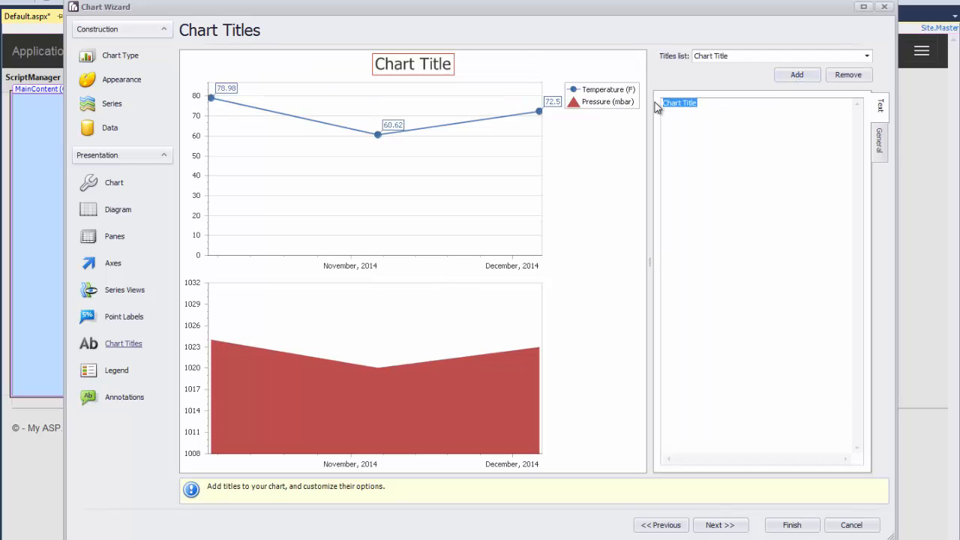
pyautogui.write('Weather in London')
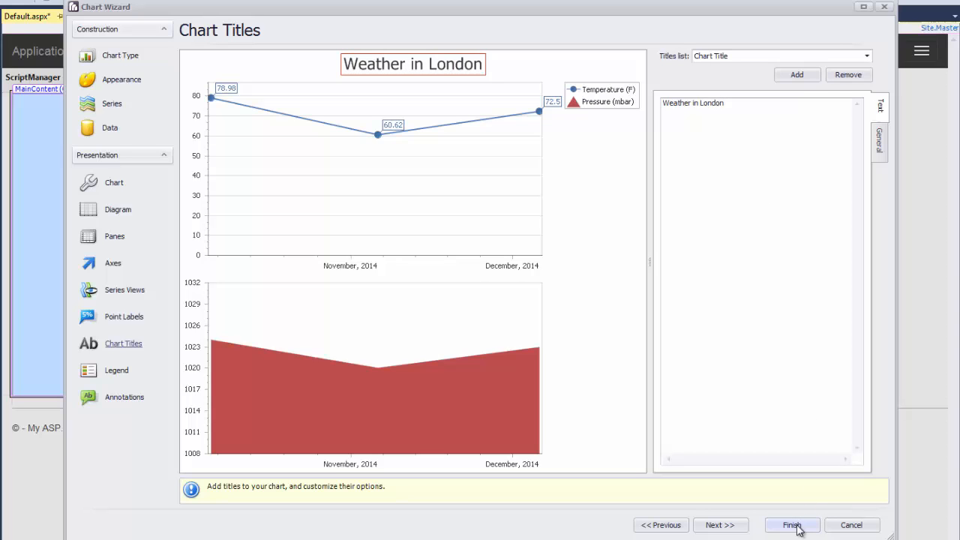
pyautogui.click(791, 525)
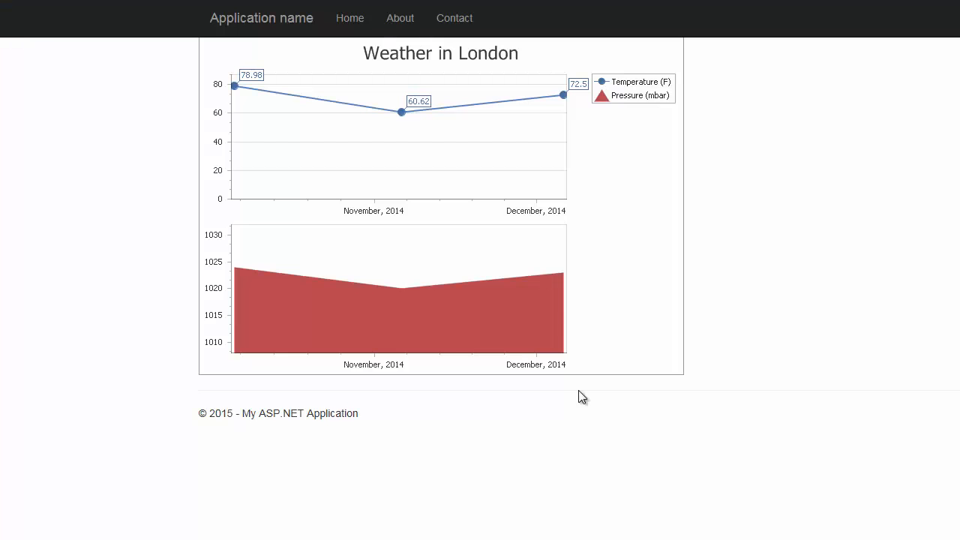
pyautogui.moveTo(410, 156)
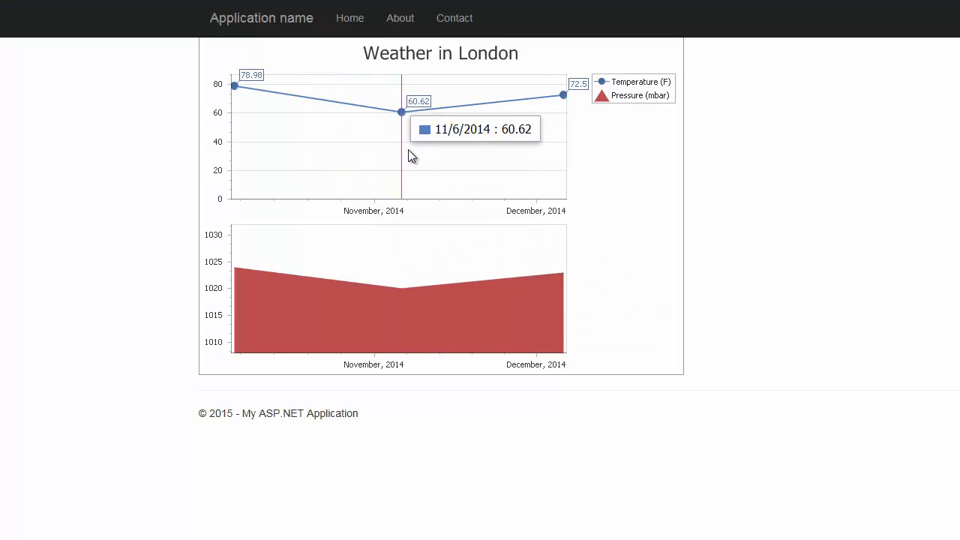
pyautogui.moveTo(454, 147)
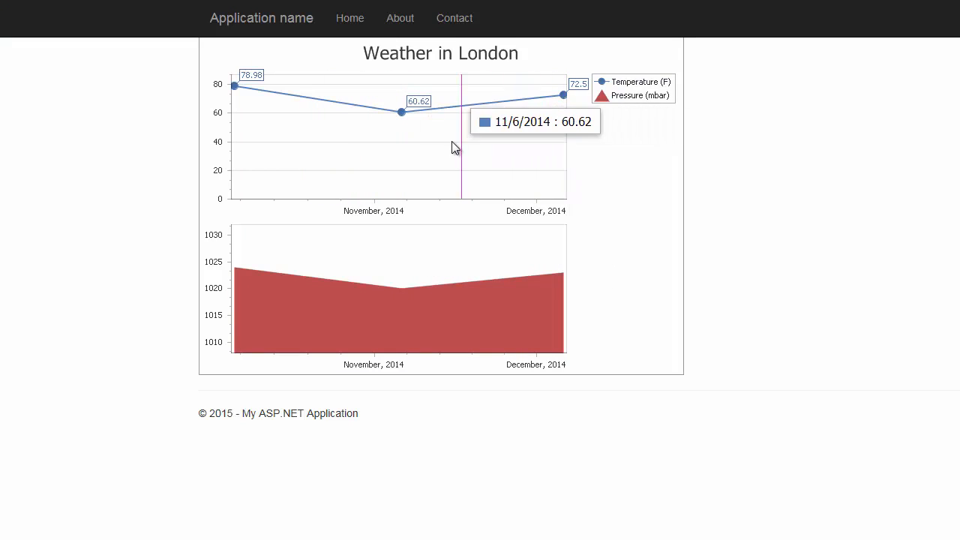
pyautogui.moveTo(262, 261)
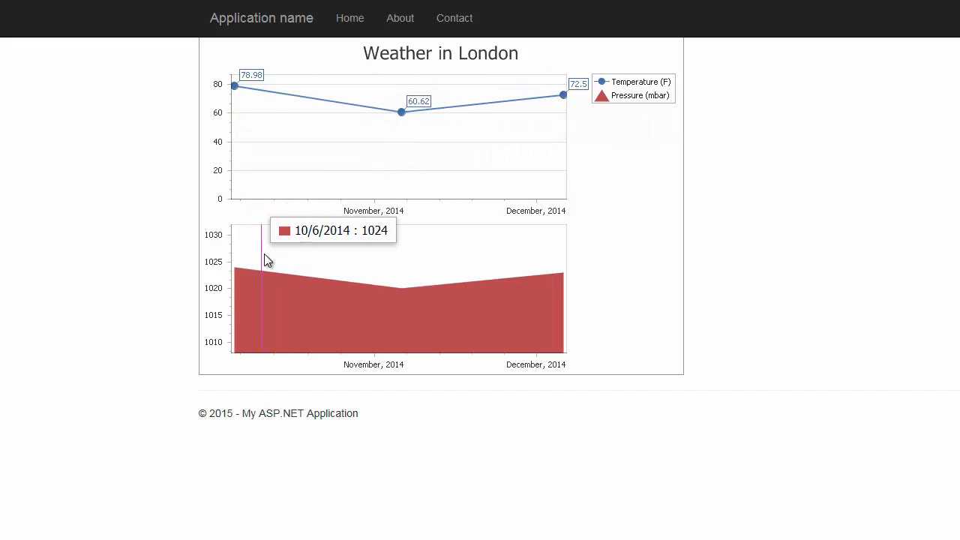
pyautogui.moveTo(533, 291)
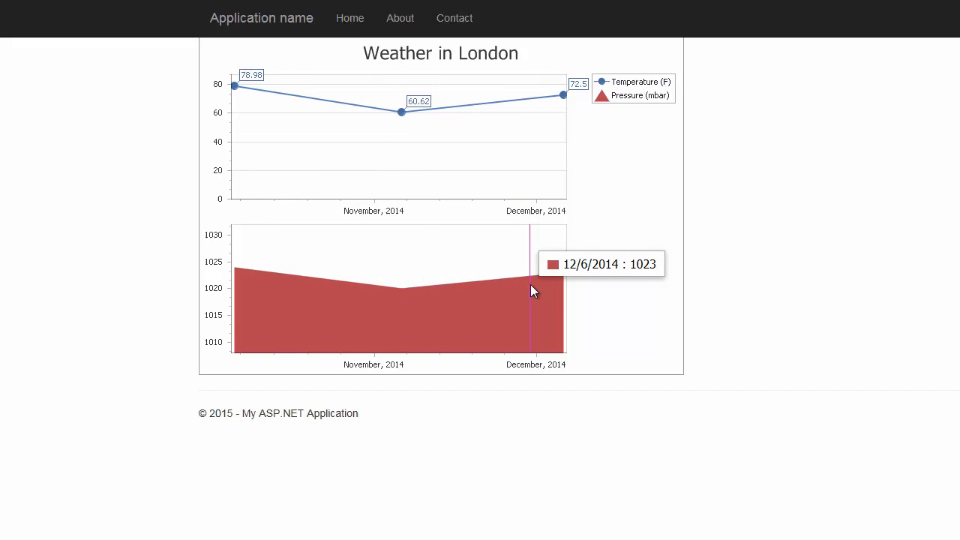